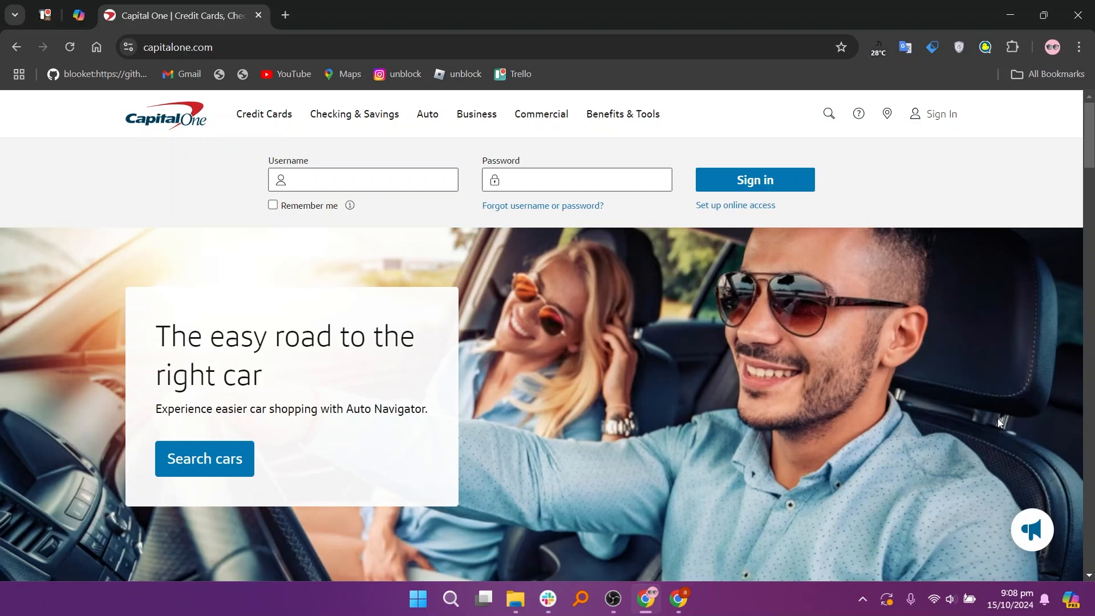
Scroll the Capital One homepage past car, savings, 360 Checking and digital tools to Financial Wellness
scroll(down, 3)
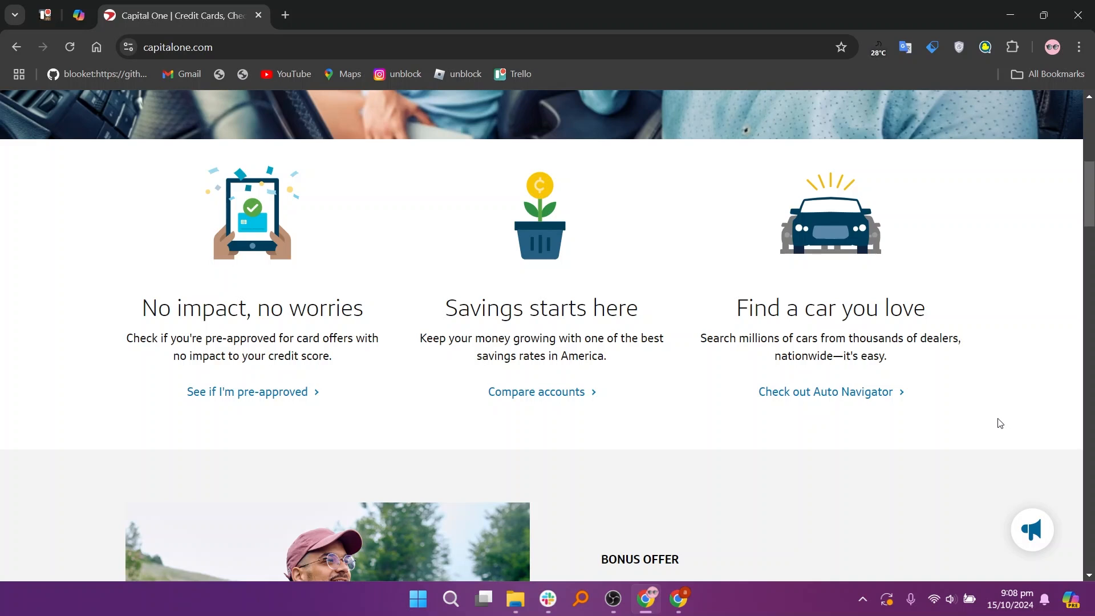
scroll(down, 3)
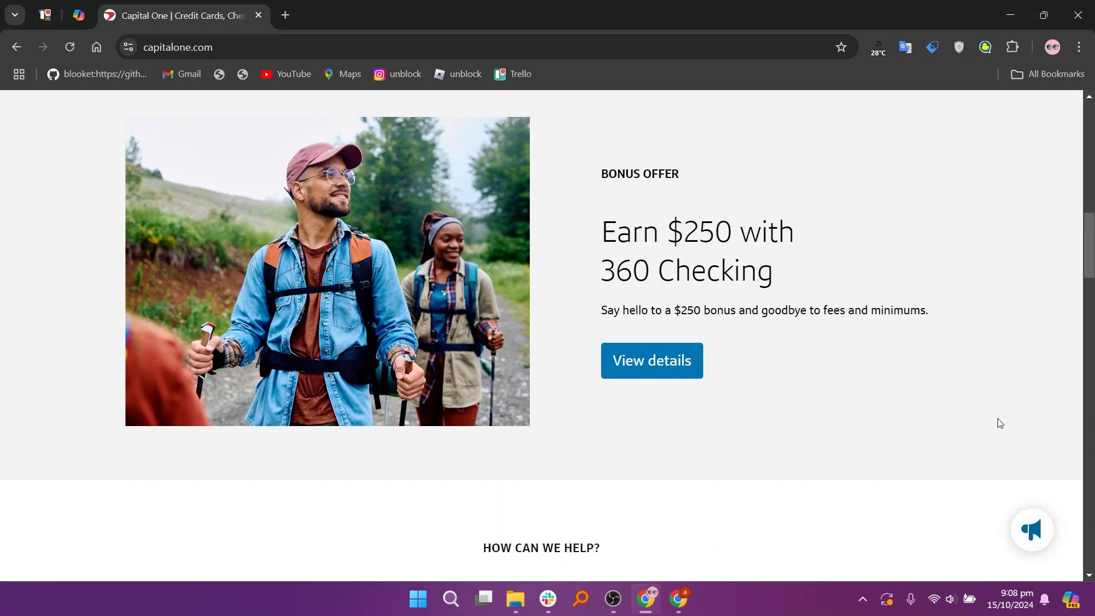
scroll(down, 3)
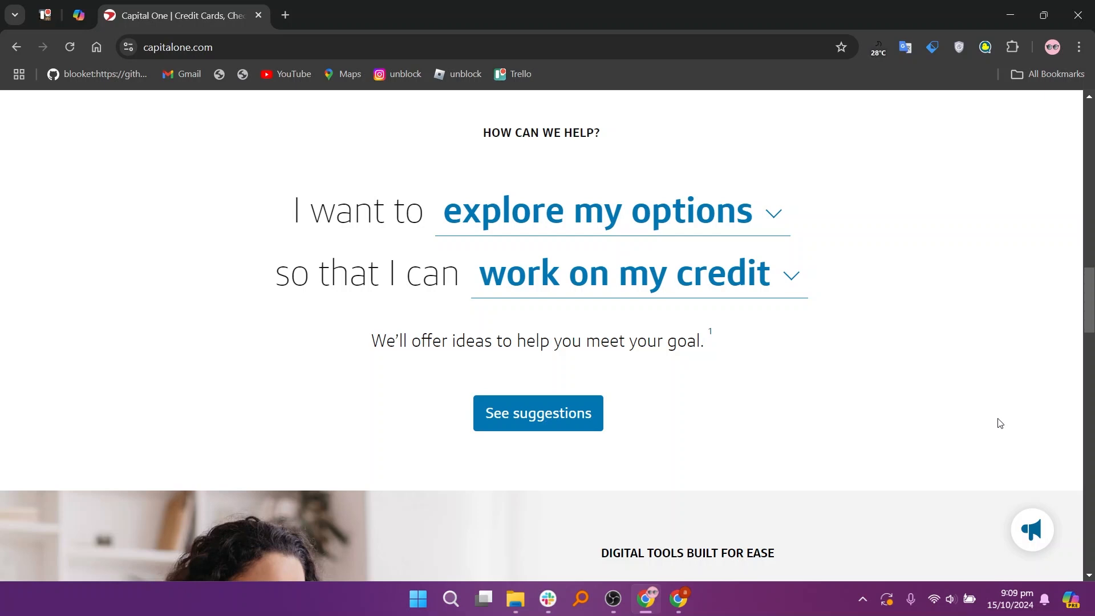
scroll(down, 3)
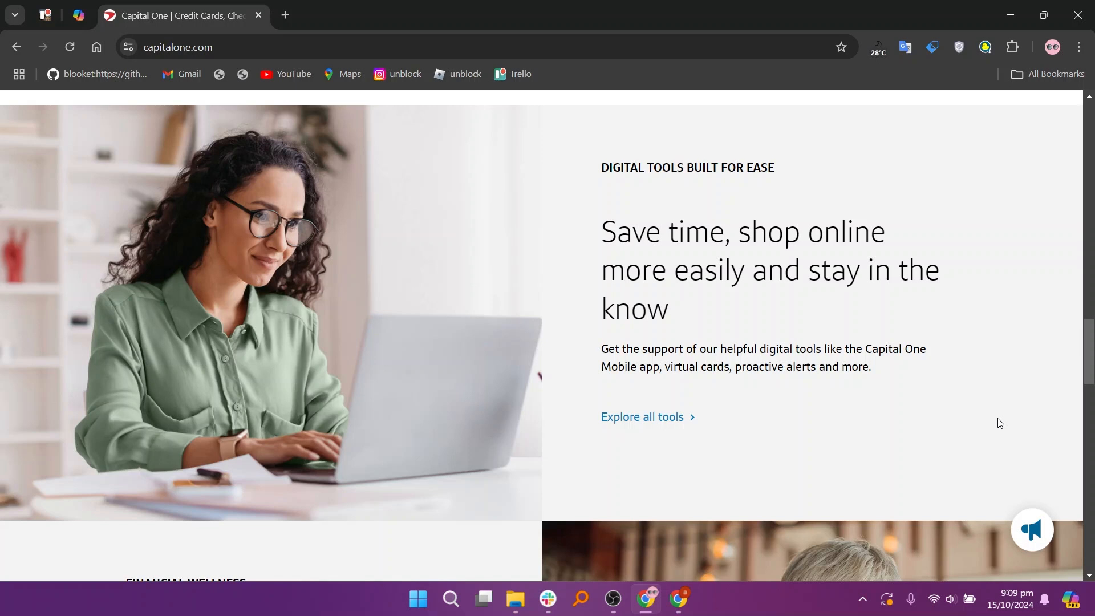
scroll(down, 3)
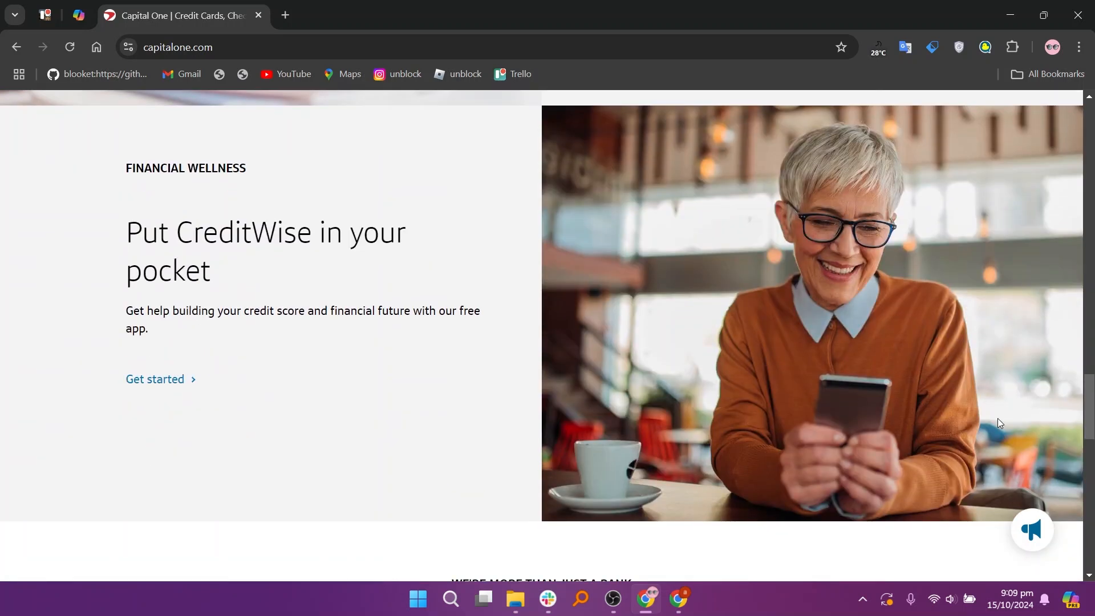
scroll(down, 3)
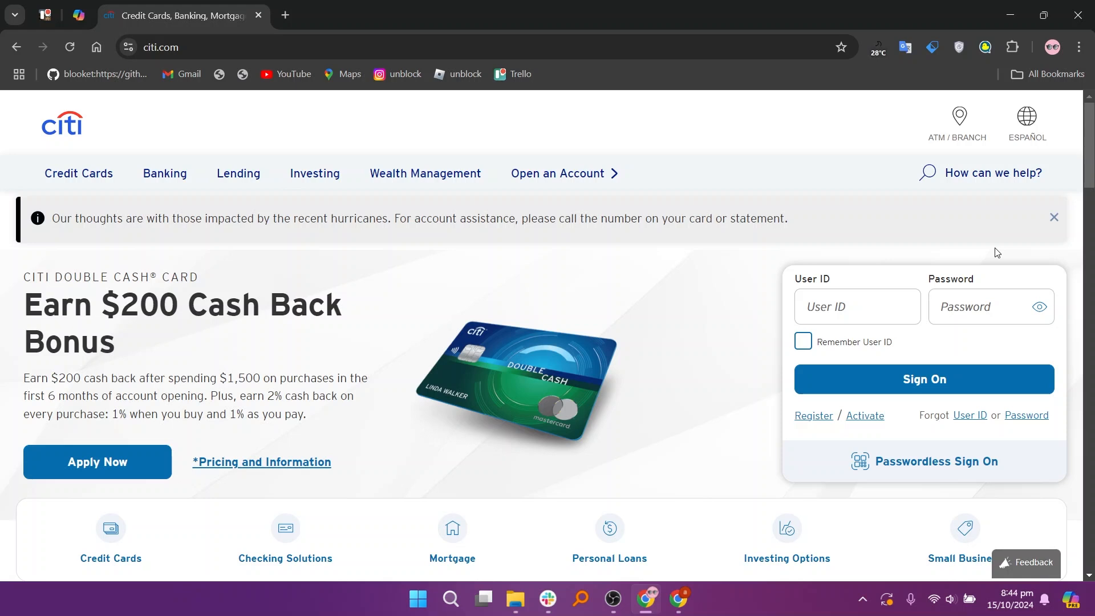
mouse_move(133, 333)
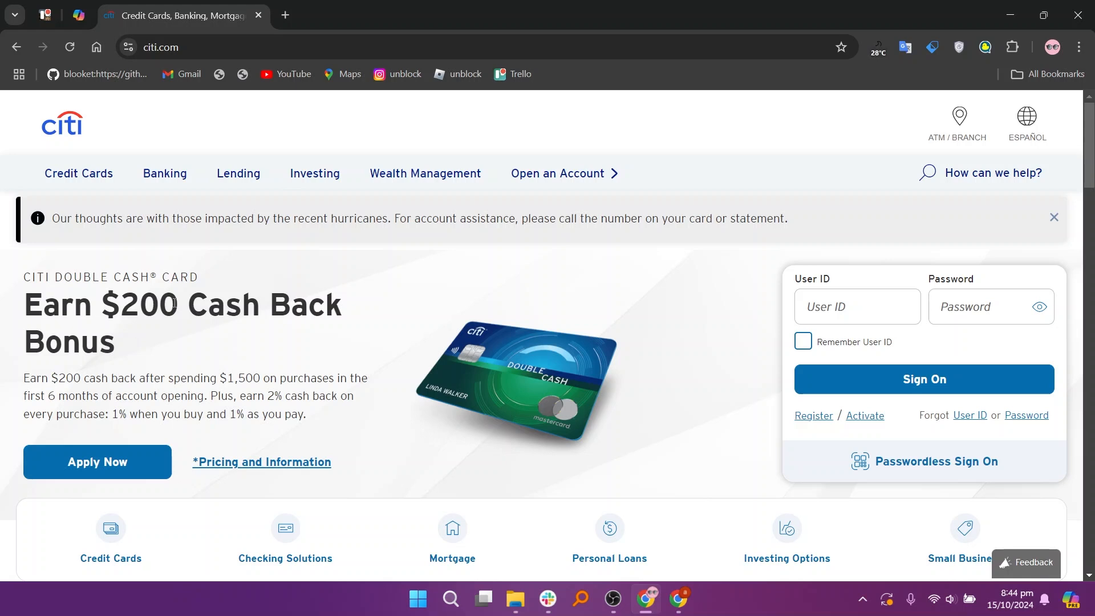
mouse_move(211, 349)
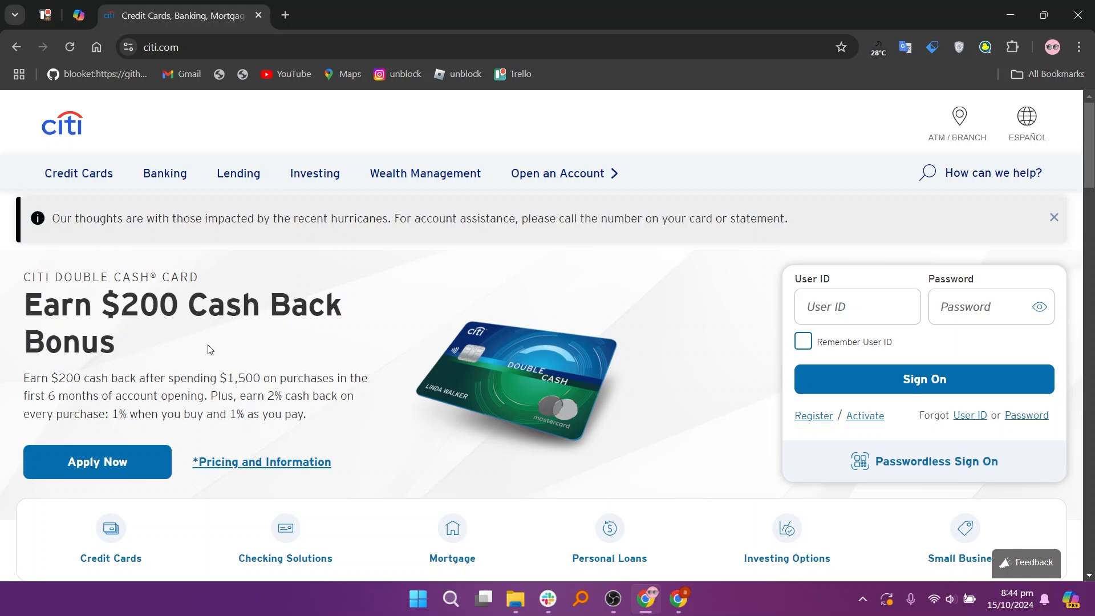
Scroll the Citi homepage past sign-on to the product shortcuts and credit card sections
scroll(down, 3)
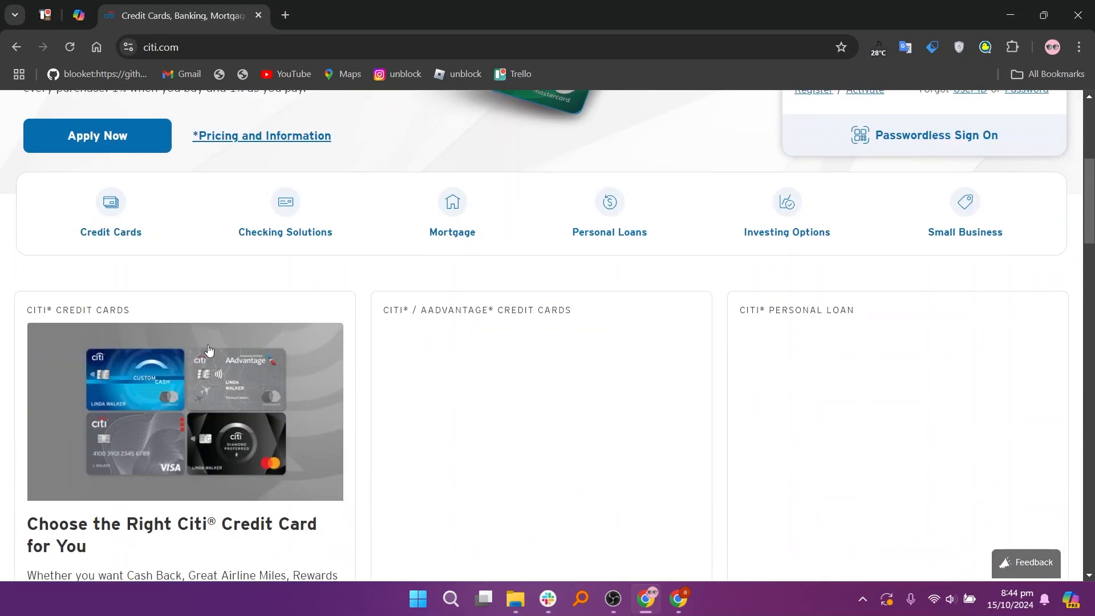
Browse the Citi homepage through savings and financial pathways, then open the Banking menu
scroll(down, 3)
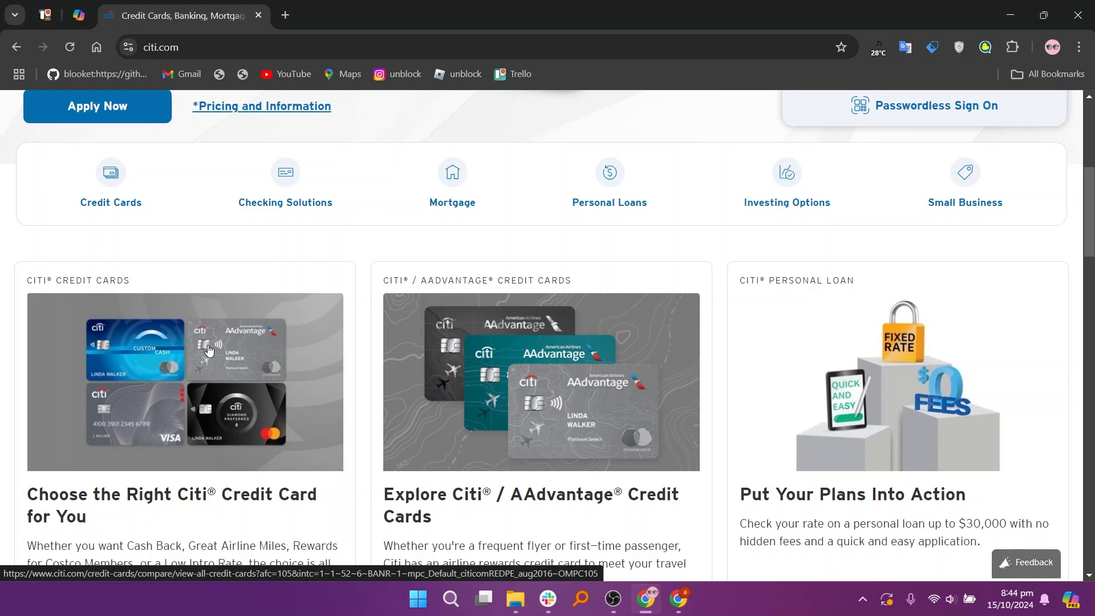
scroll(down, 3)
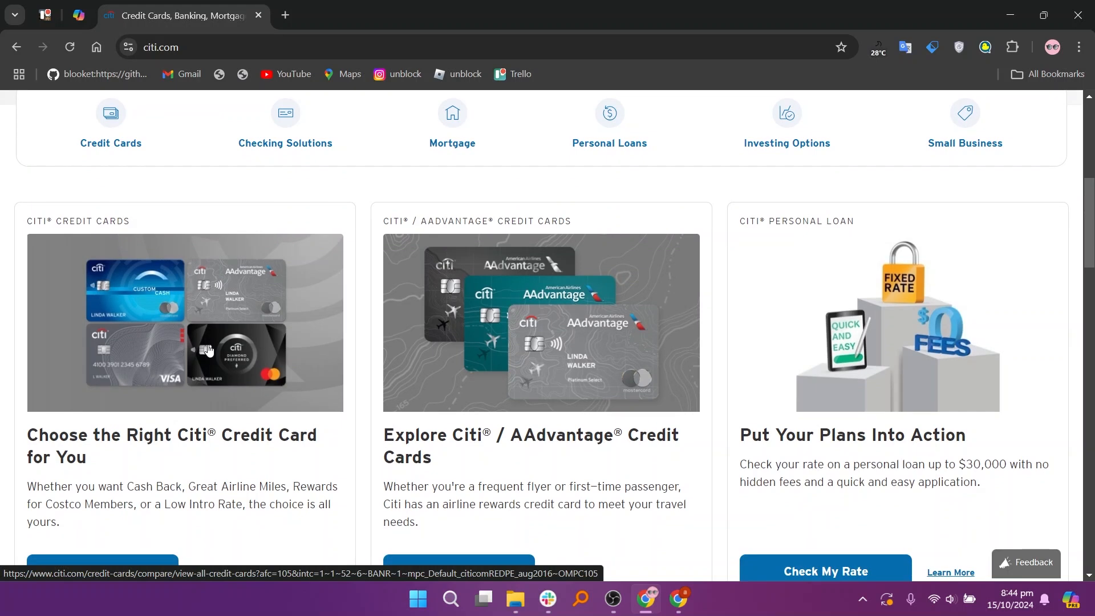
scroll(down, 3)
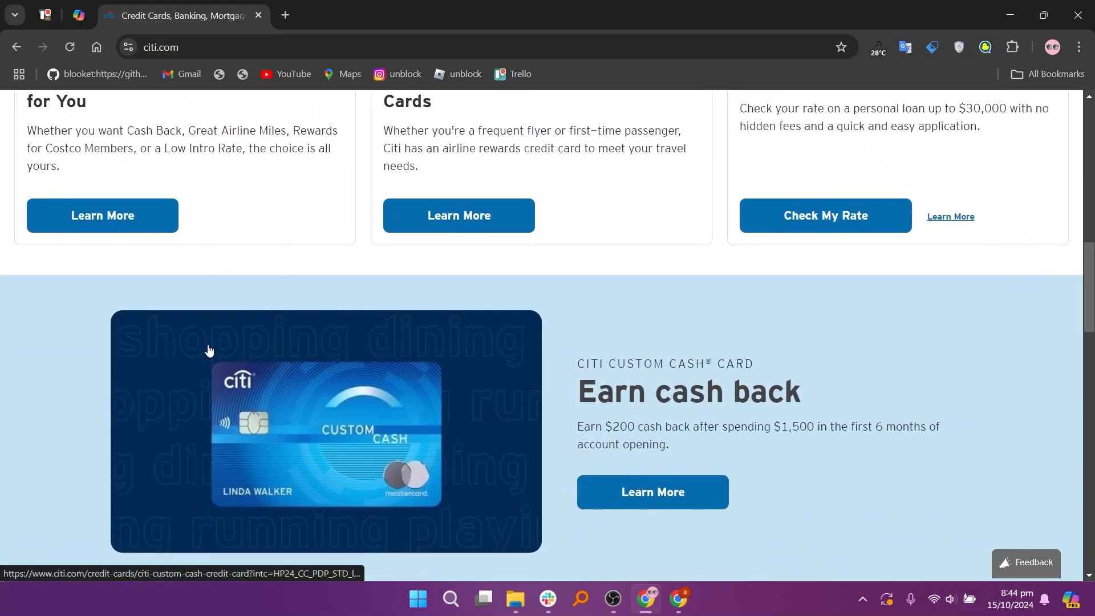
scroll(down, 3)
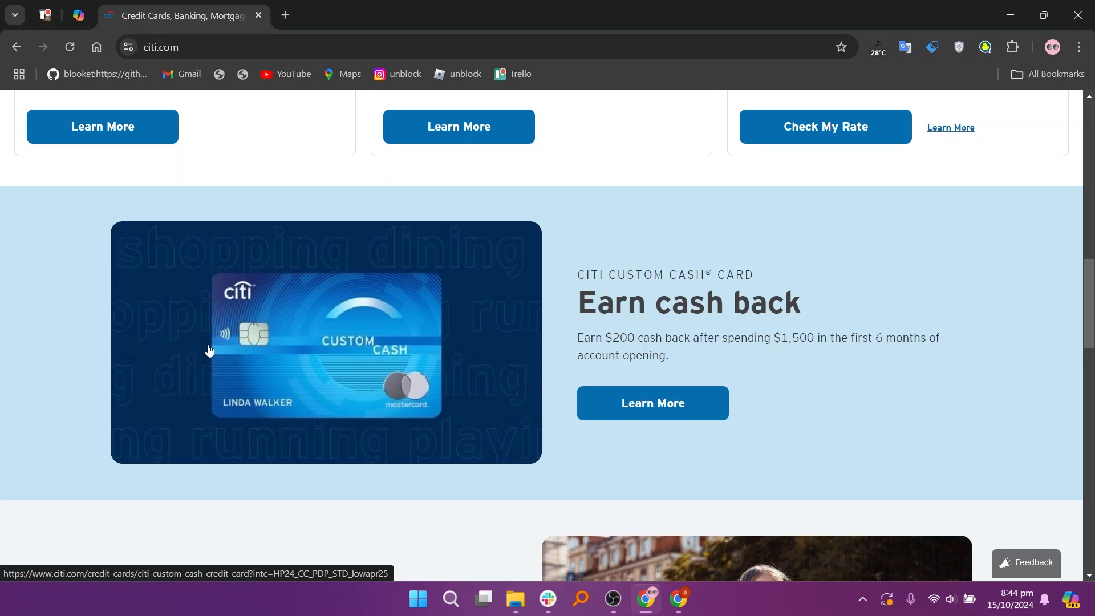
scroll(down, 3)
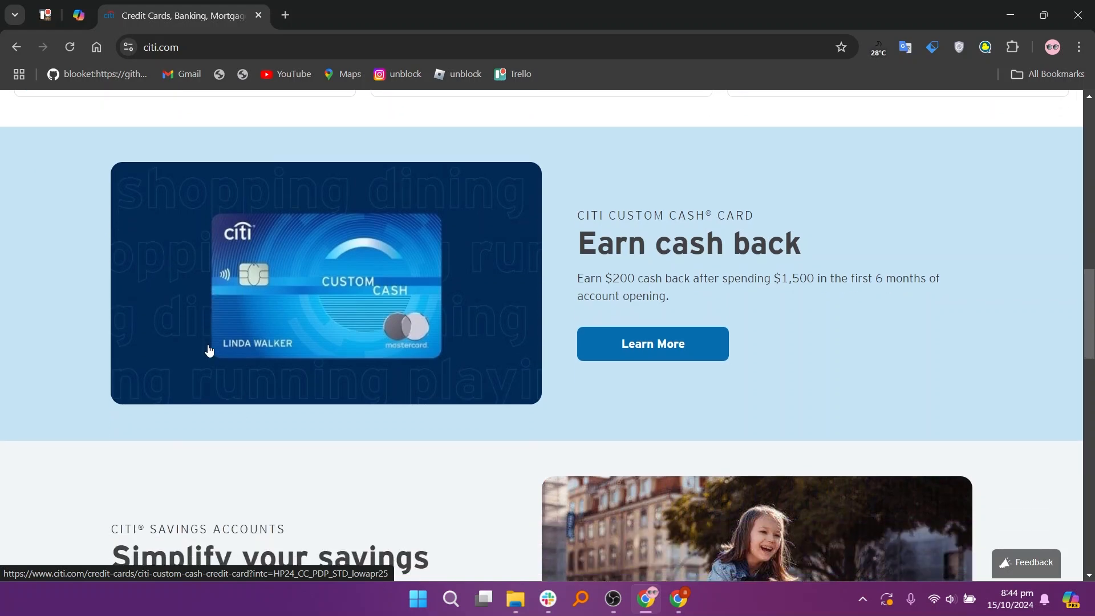
scroll(down, 3)
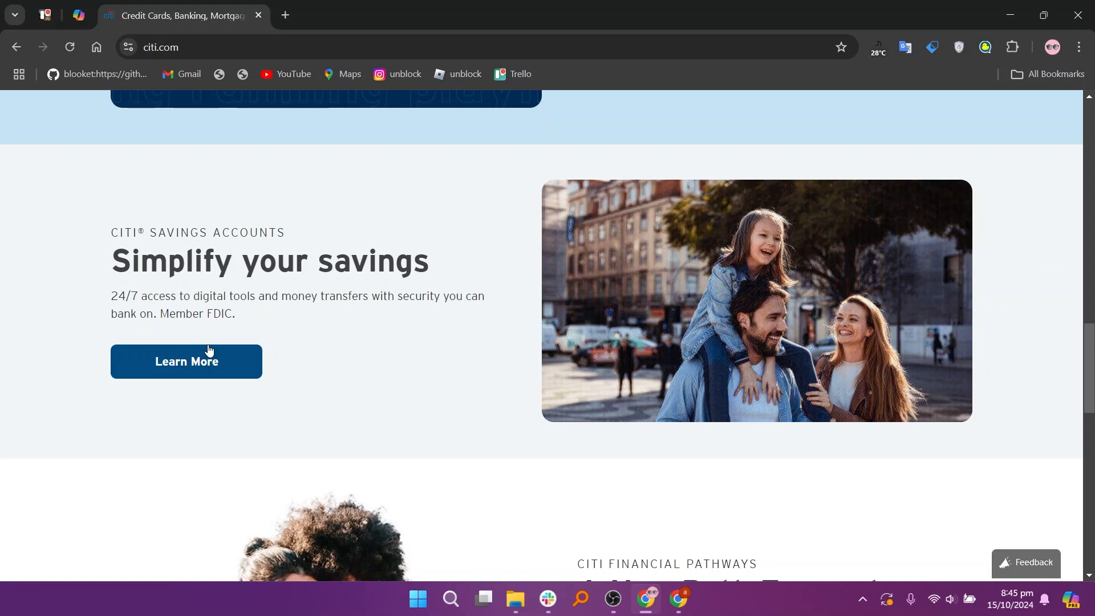
scroll(down, 3)
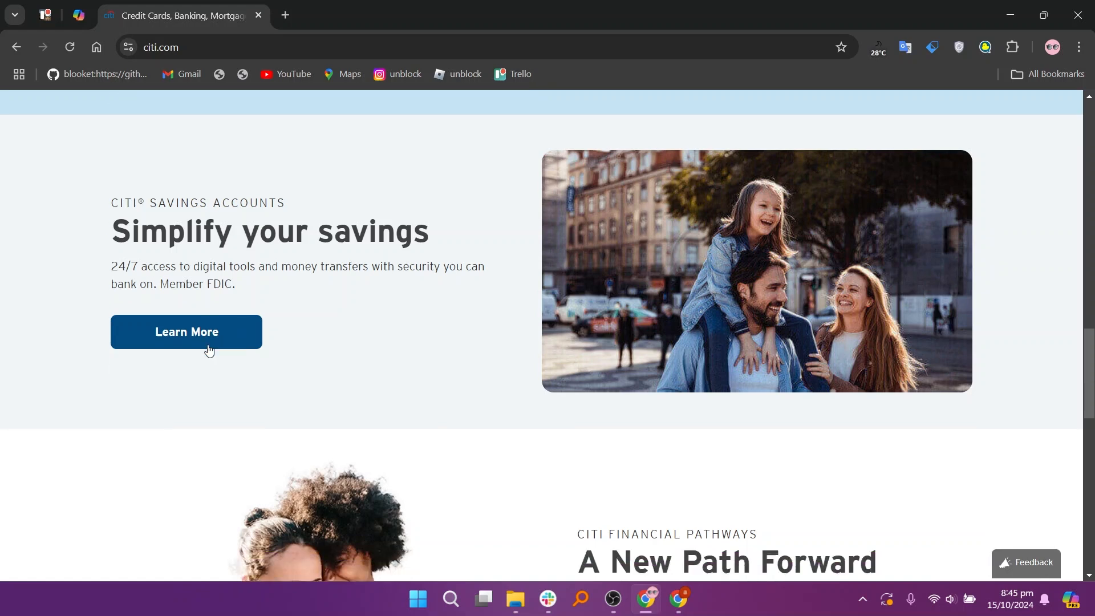
scroll(down, 3)
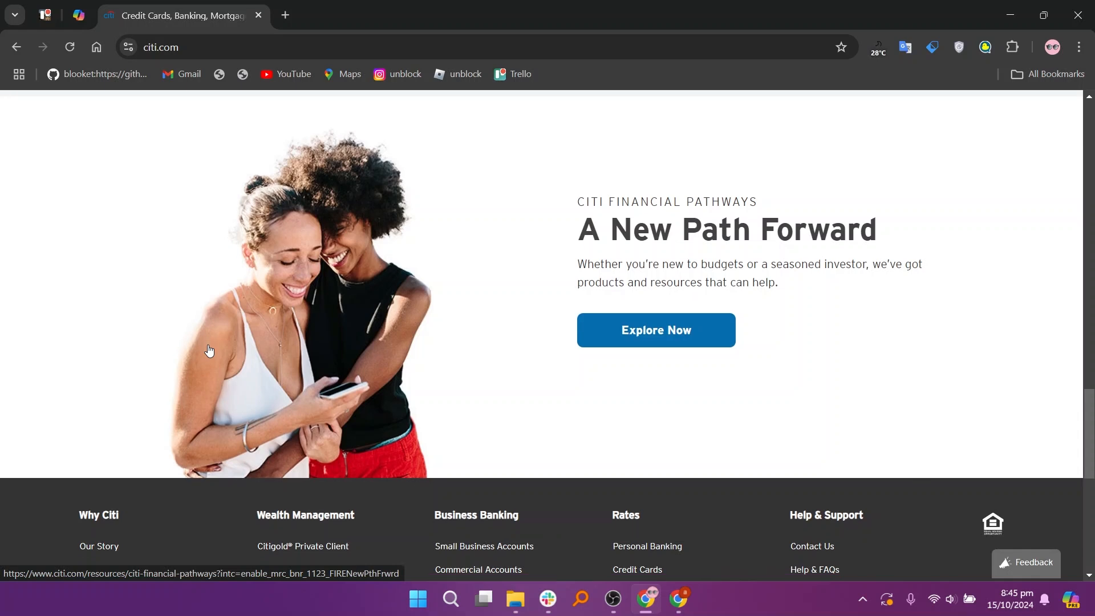
scroll(down, 3)
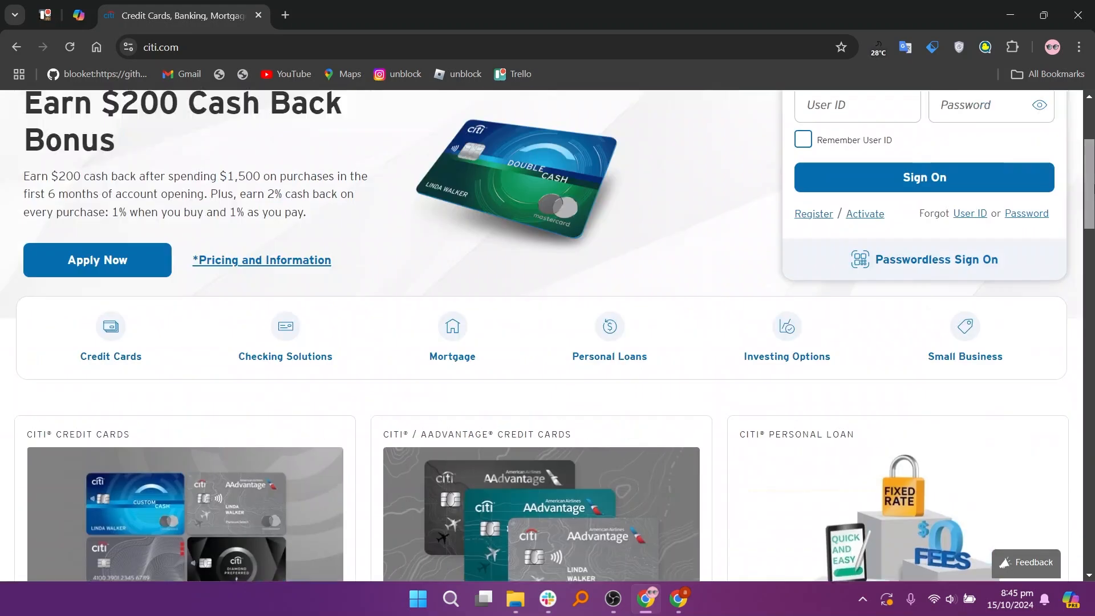
click(165, 173)
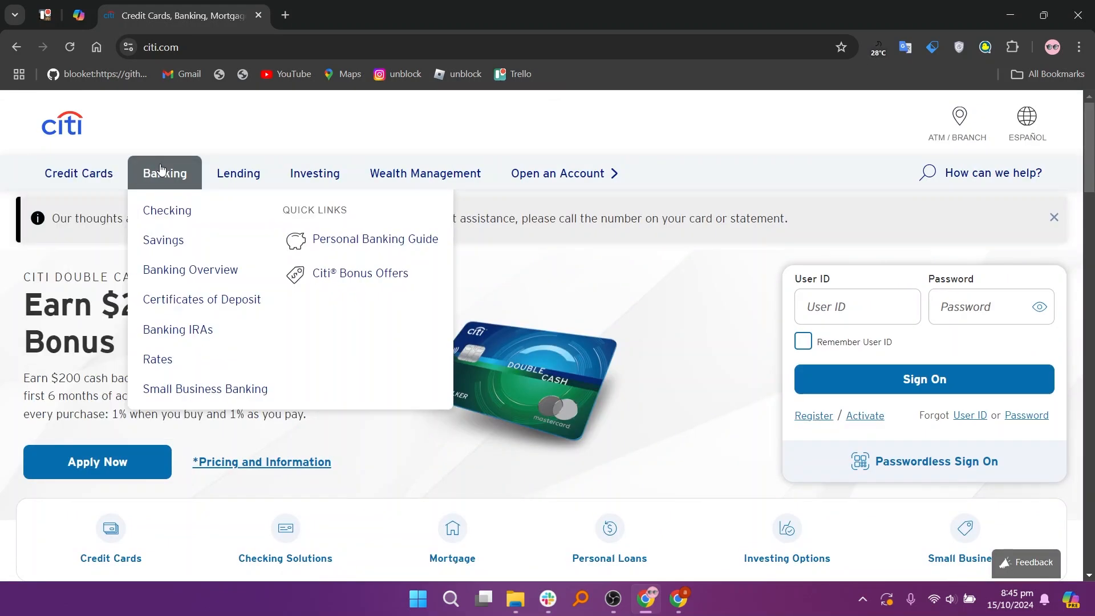